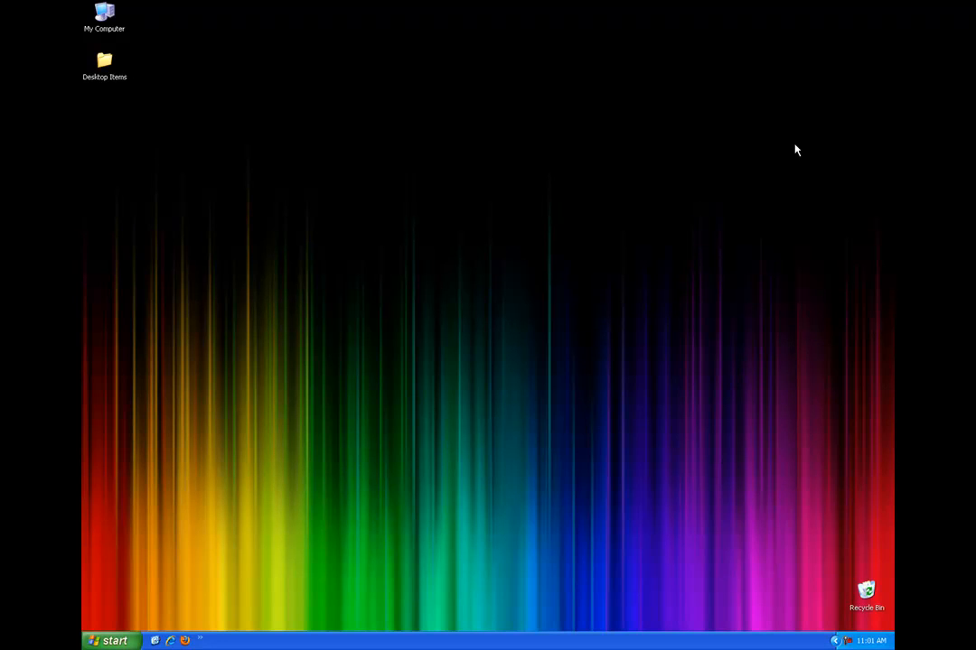
mouse_move(168, 607)
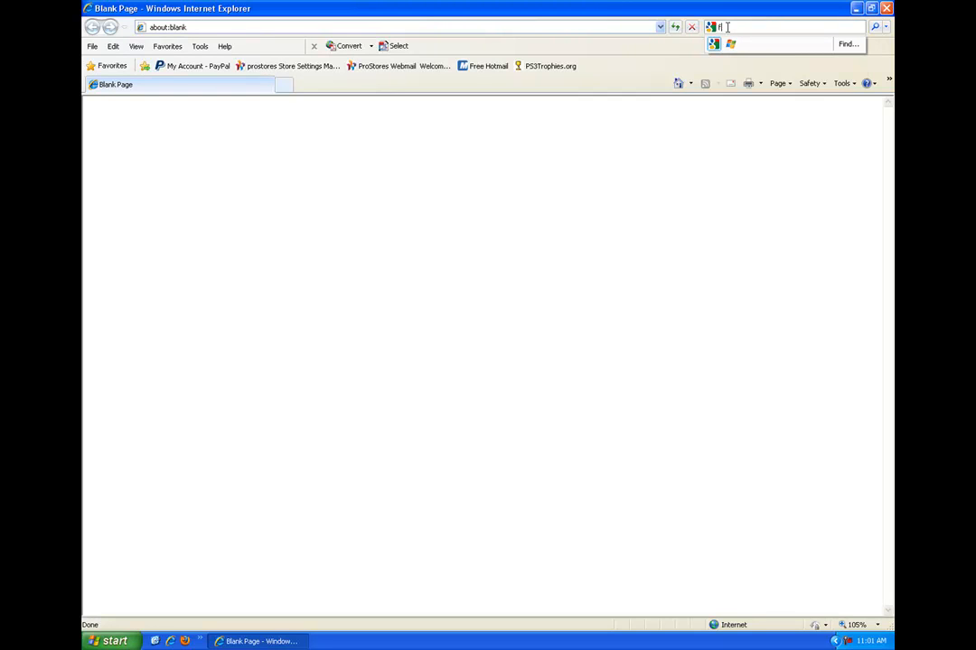
Search Google for 'free avg' and open the 'AVG Free - Free Antivirus Download' result
text(free avg)
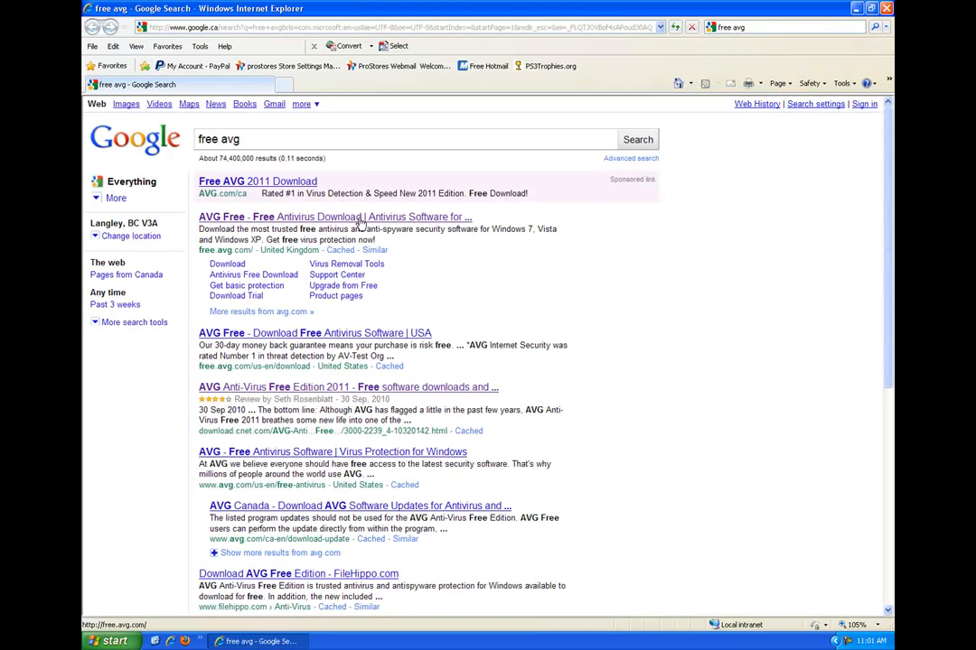
click(334, 217)
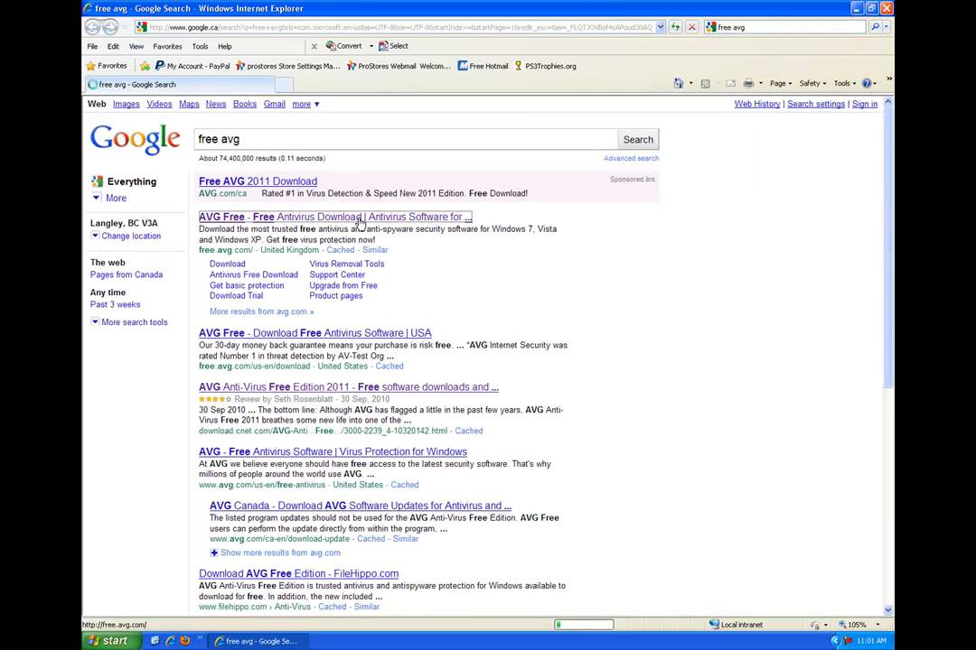
On the AVG site, choose Download Now for Anti-Virus Free Edition 2011 and reach the Free Edition column
click(334, 217)
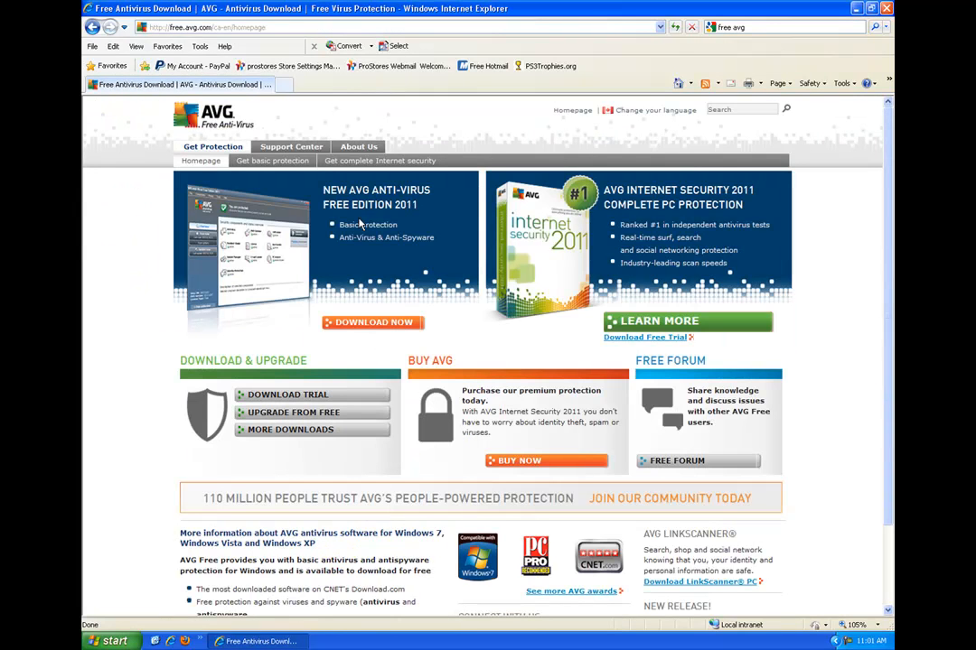
mouse_move(321, 197)
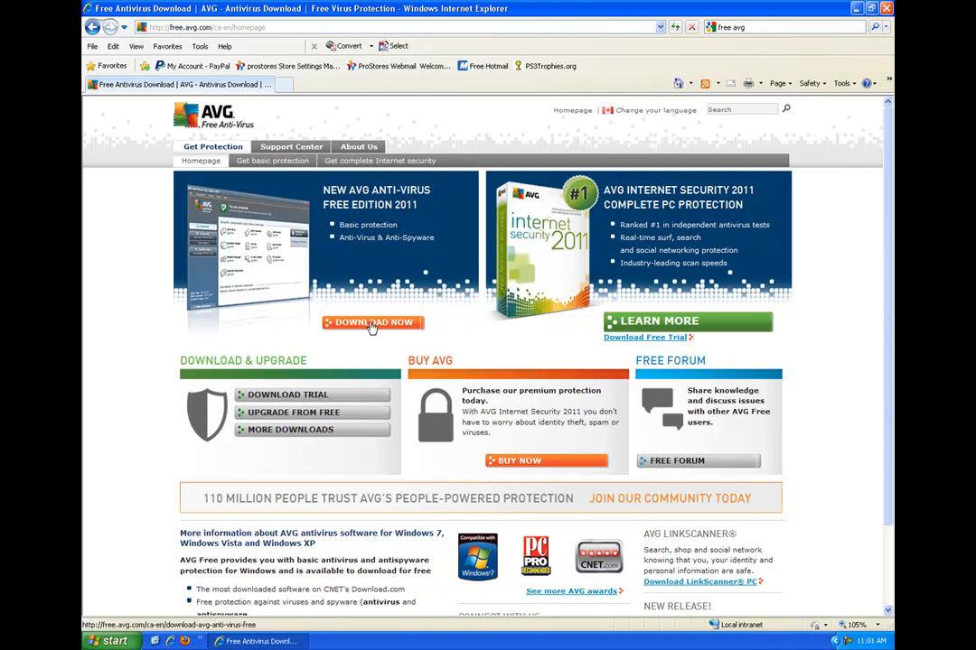
click(372, 322)
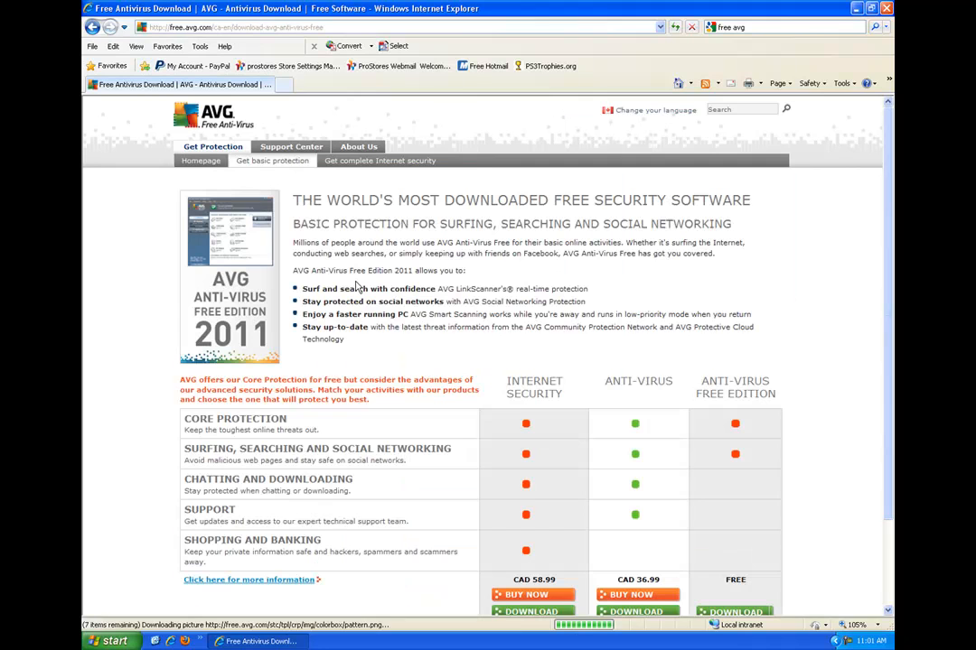
scroll(down, 3)
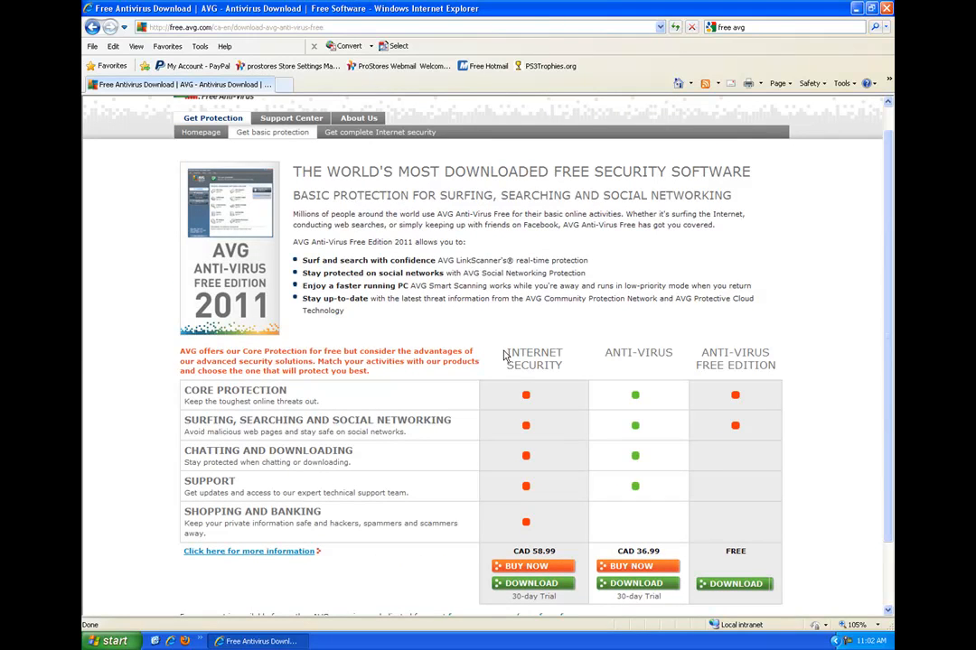
scroll(down, 3)
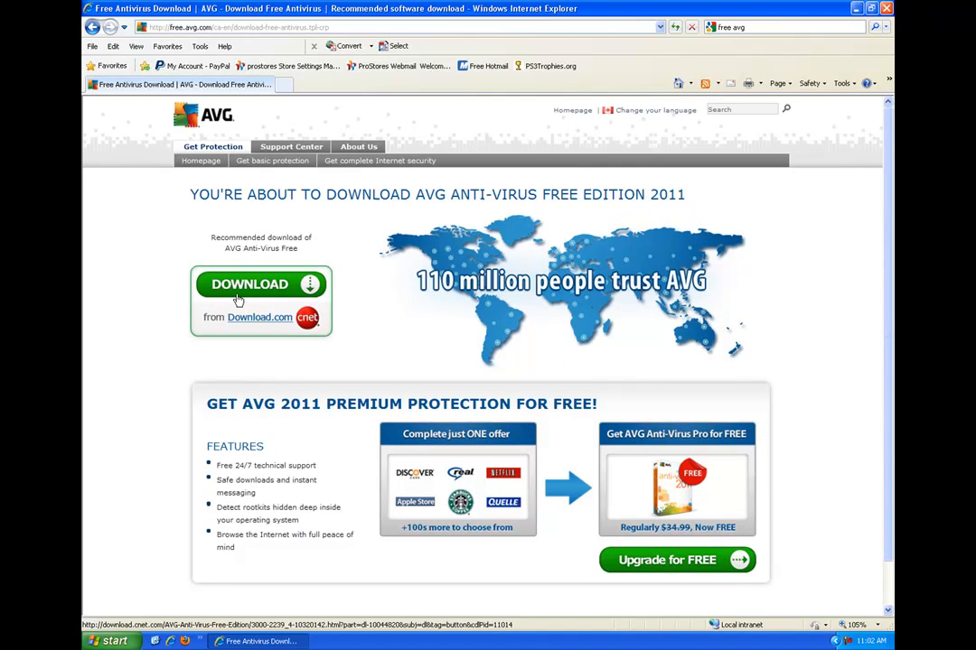
Download the AVG Free Edition 2011 installer from Download.com and run it from the security warning
click(260, 286)
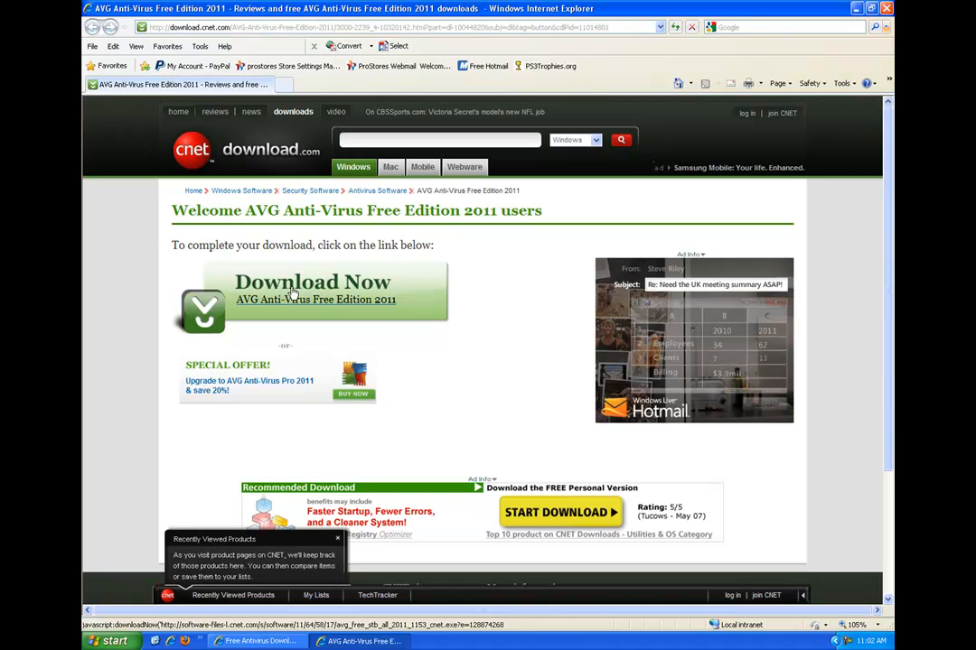
click(313, 282)
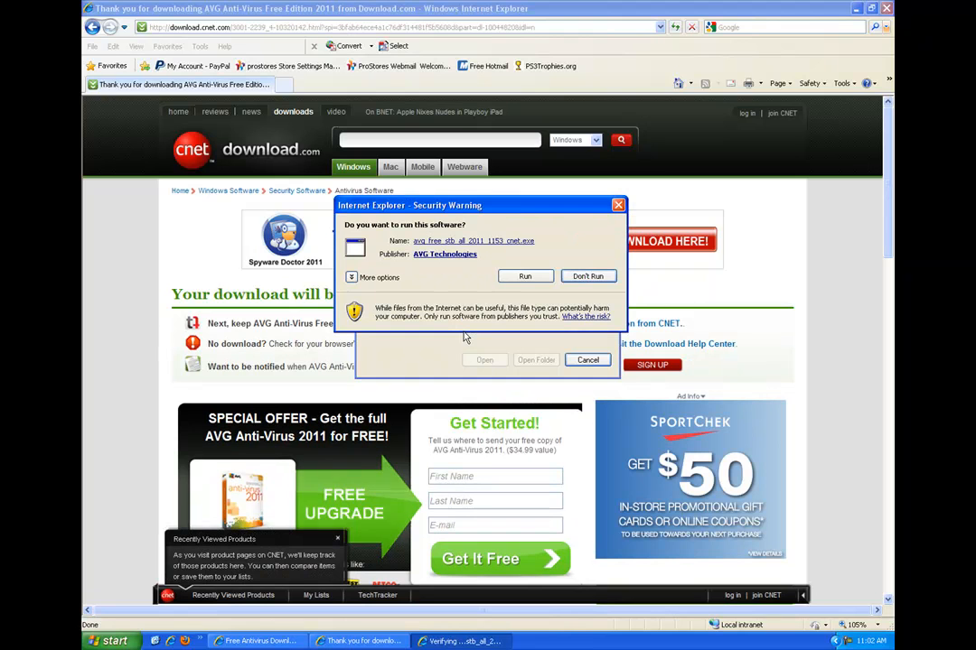
click(523, 275)
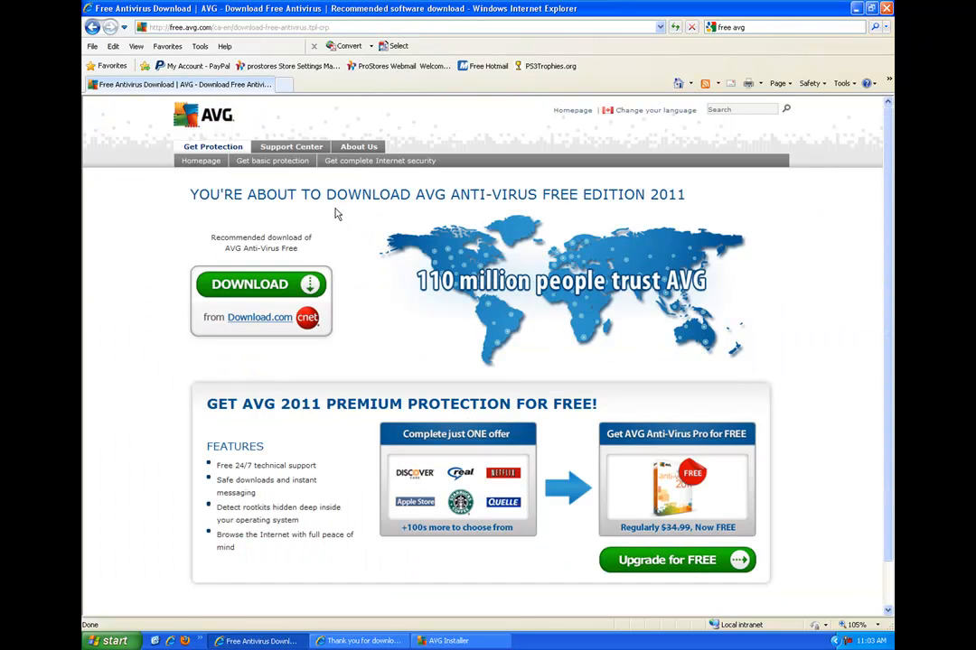
click(260, 285)
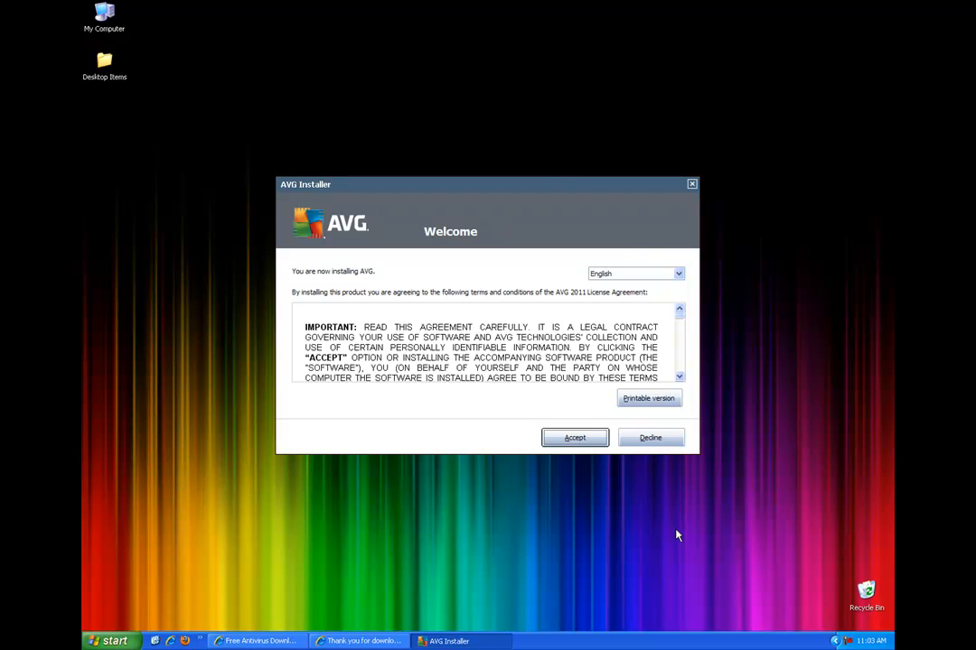
mouse_move(602, 376)
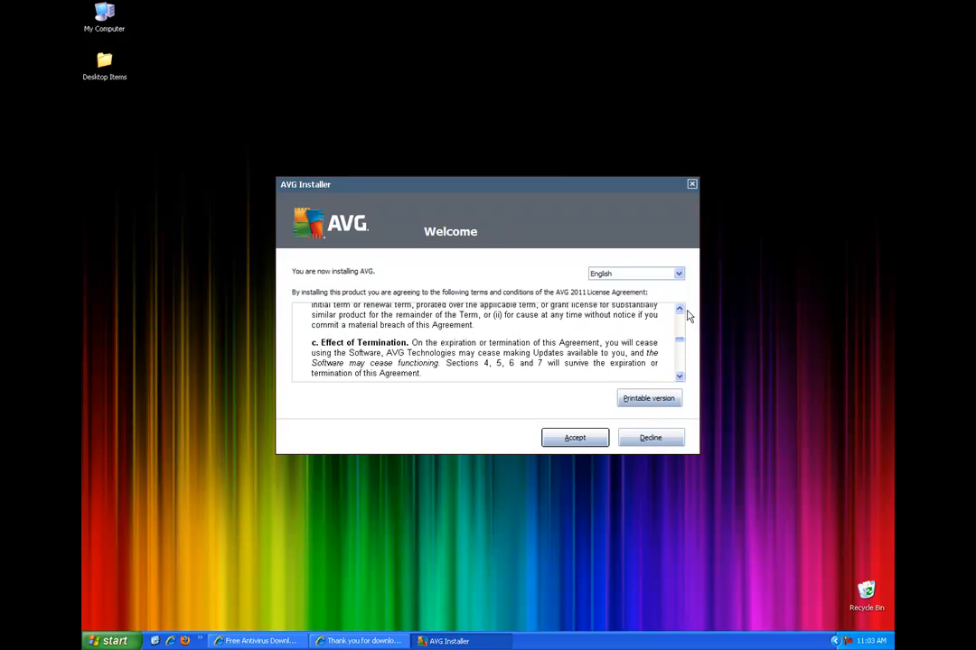
Accept the AVG license agreement
click(575, 437)
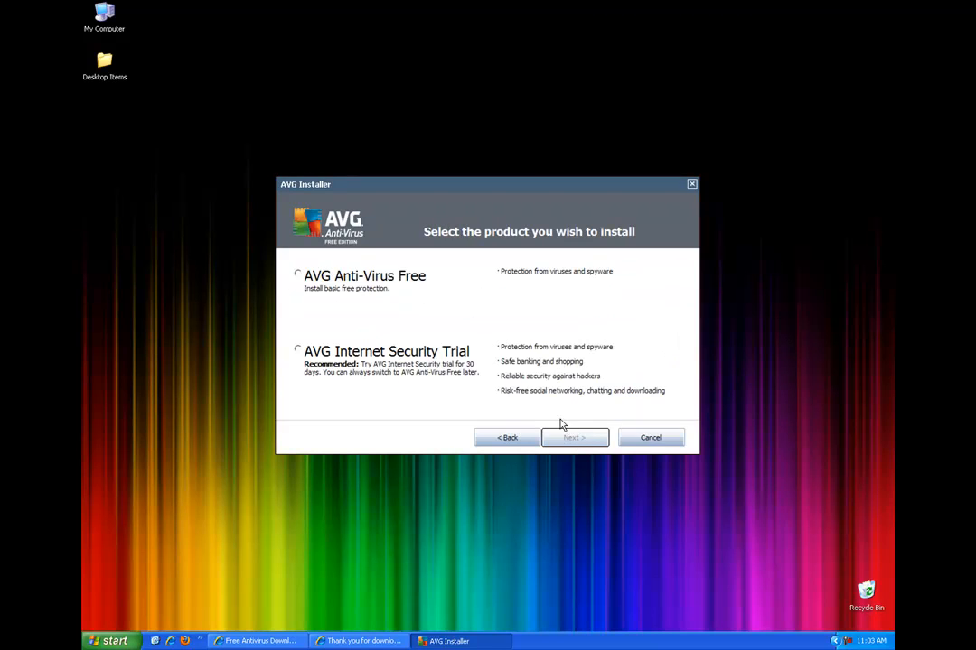
mouse_move(383, 329)
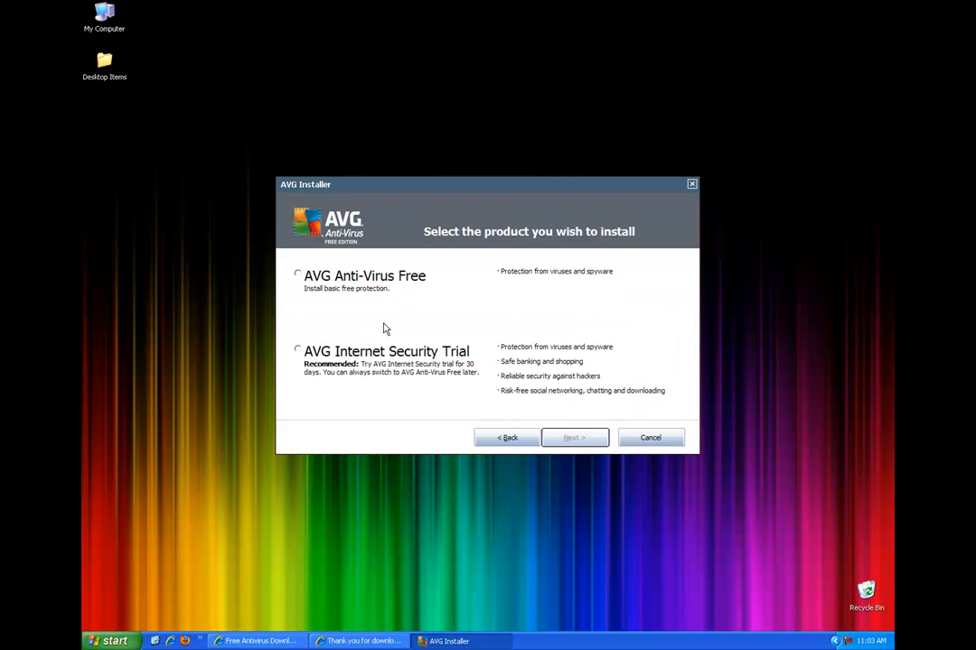
mouse_move(339, 366)
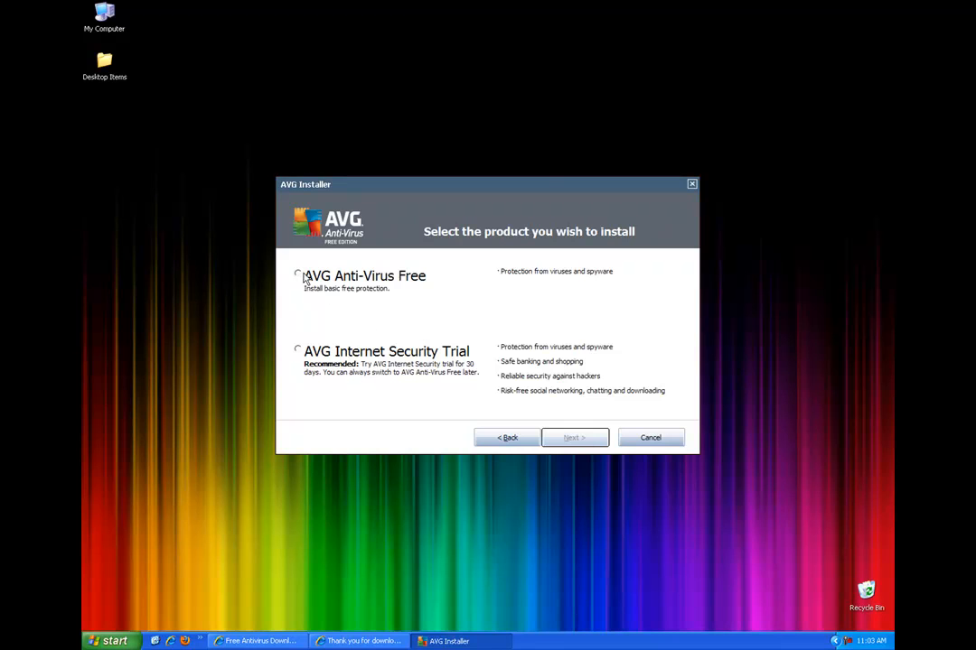
Select 'AVG Anti-Virus Free' as the product and continue with Next
click(298, 274)
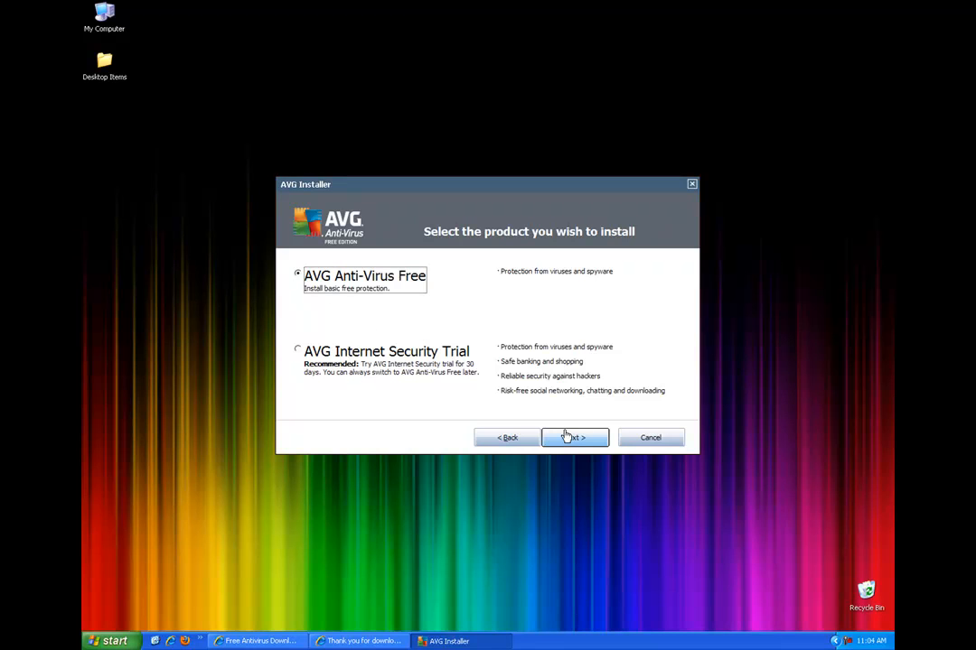
click(574, 437)
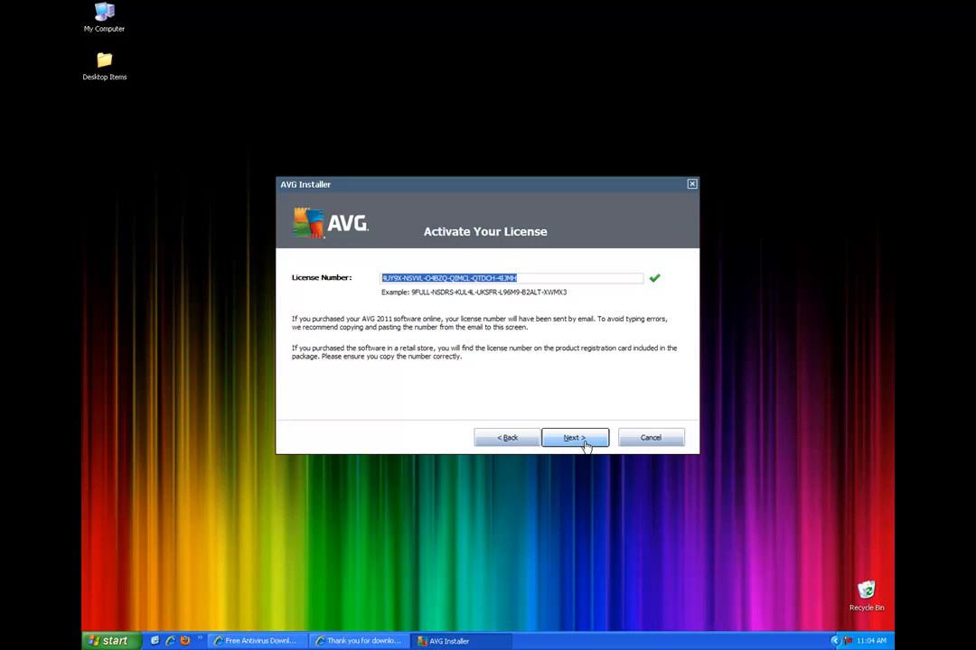
Confirm the license number, then choose Custom Install and continue
click(572, 437)
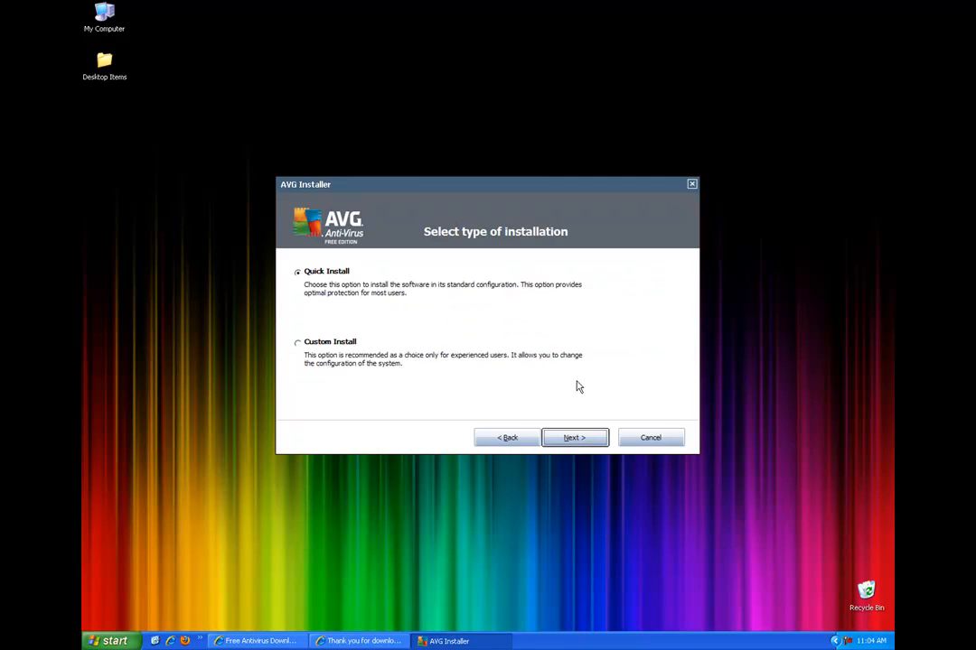
mouse_move(308, 278)
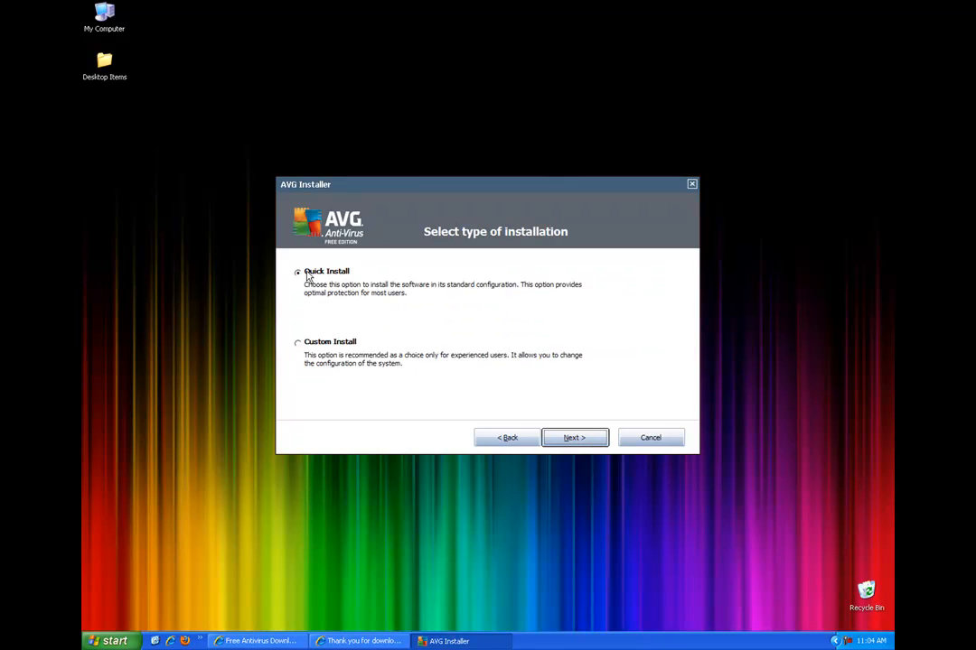
click(573, 437)
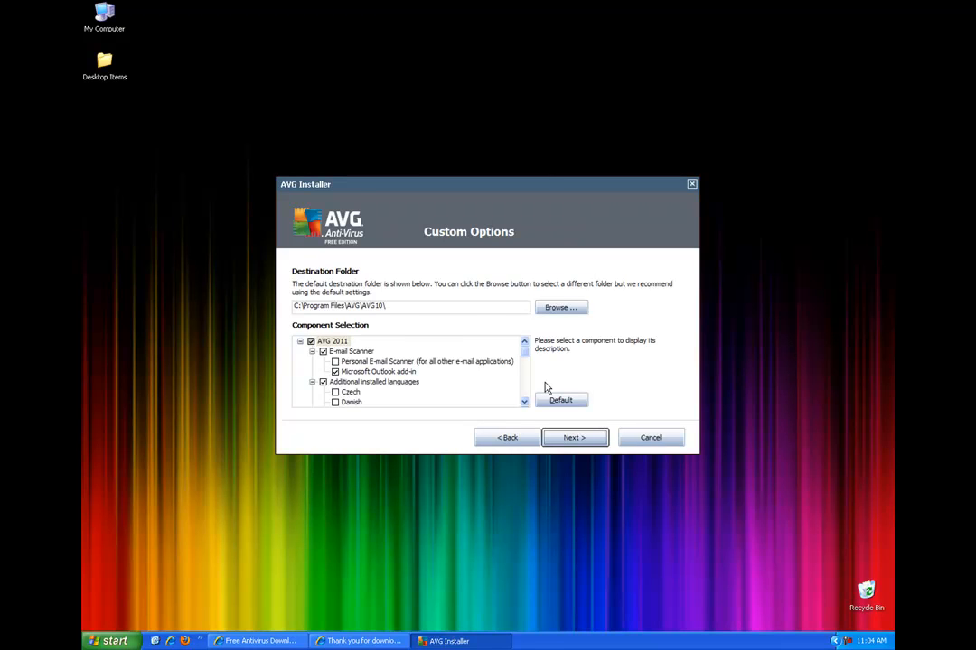
mouse_move(371, 325)
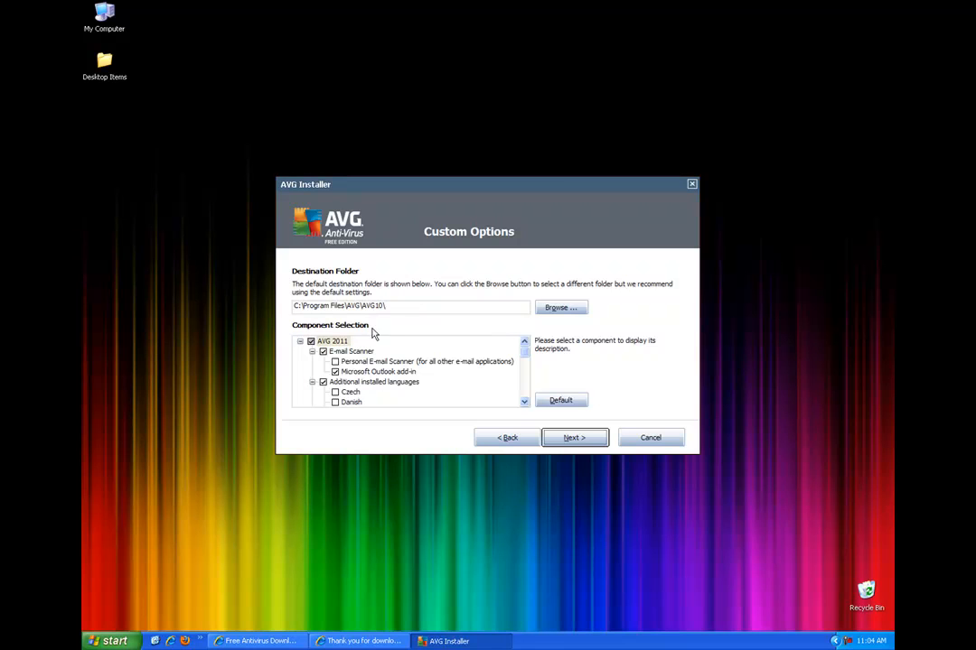
mouse_move(380, 307)
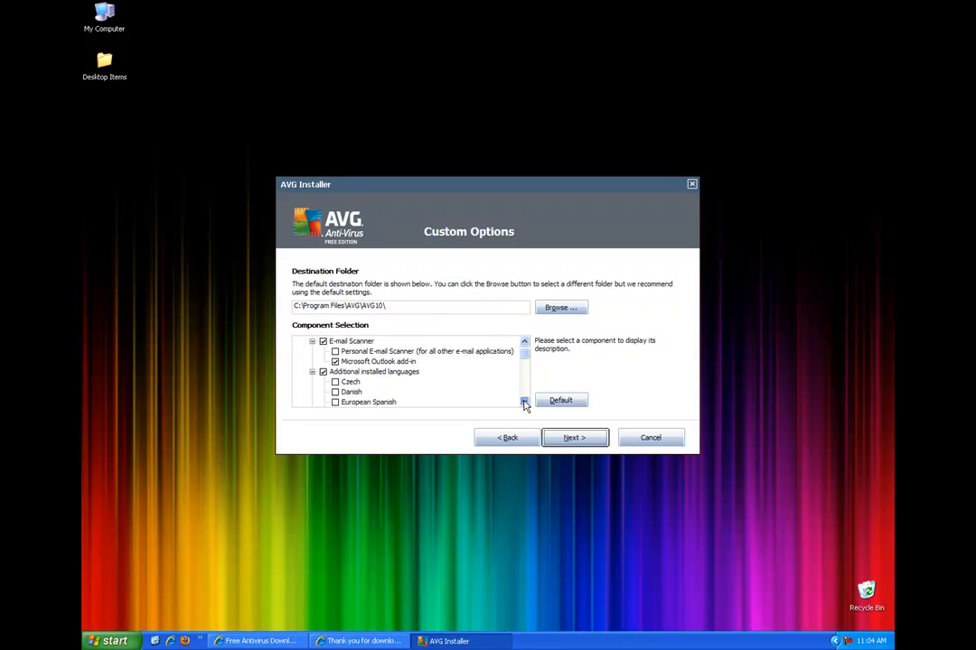
Leave the destination folder and component selection at defaults and continue with Next
click(524, 401)
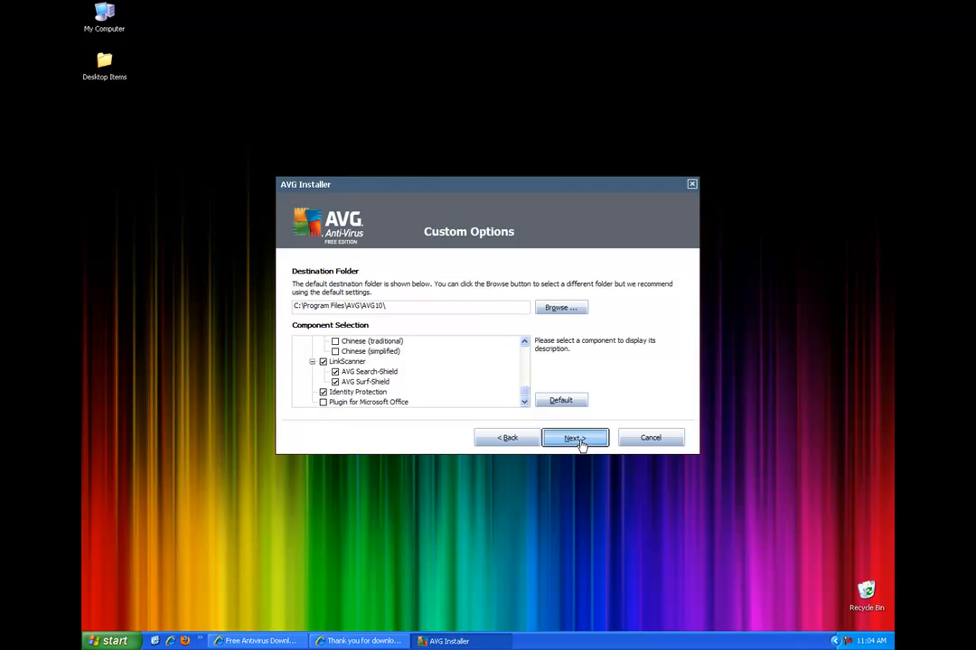
click(572, 439)
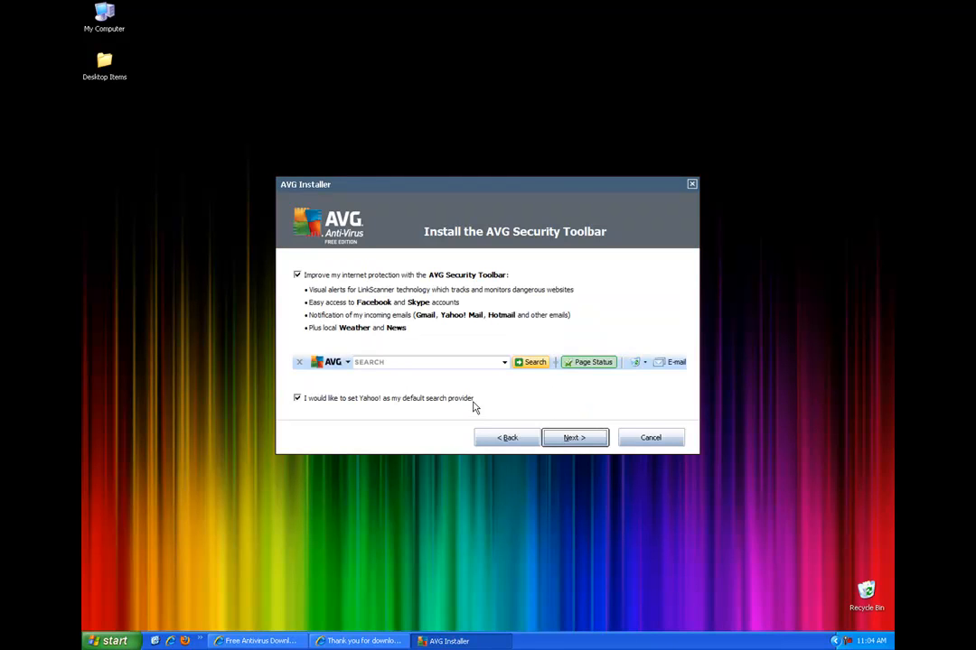
Uncheck the AVG Security Toolbar offer and start the installation
click(297, 275)
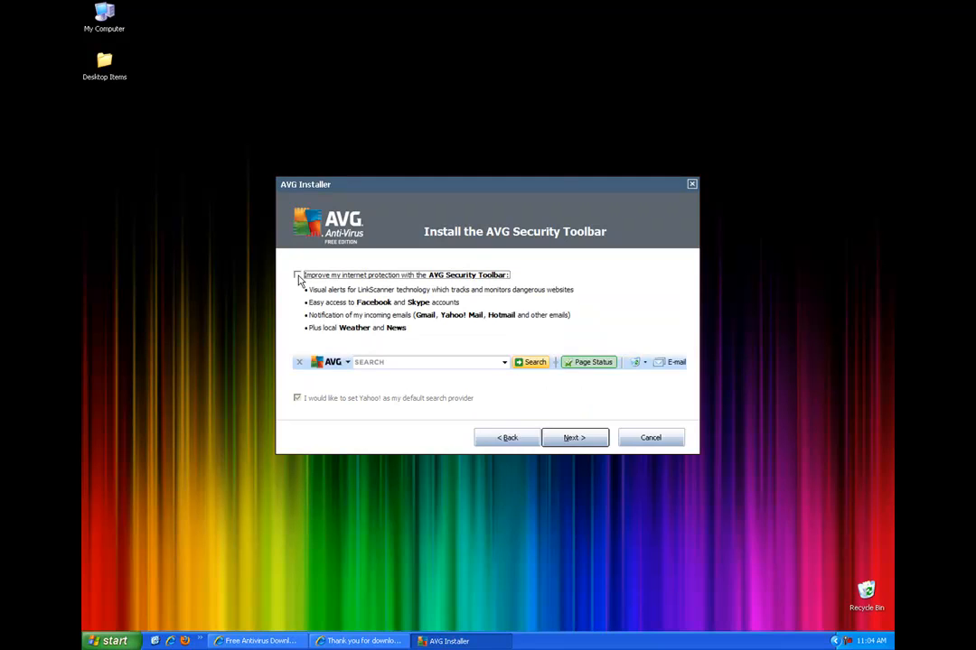
click(574, 437)
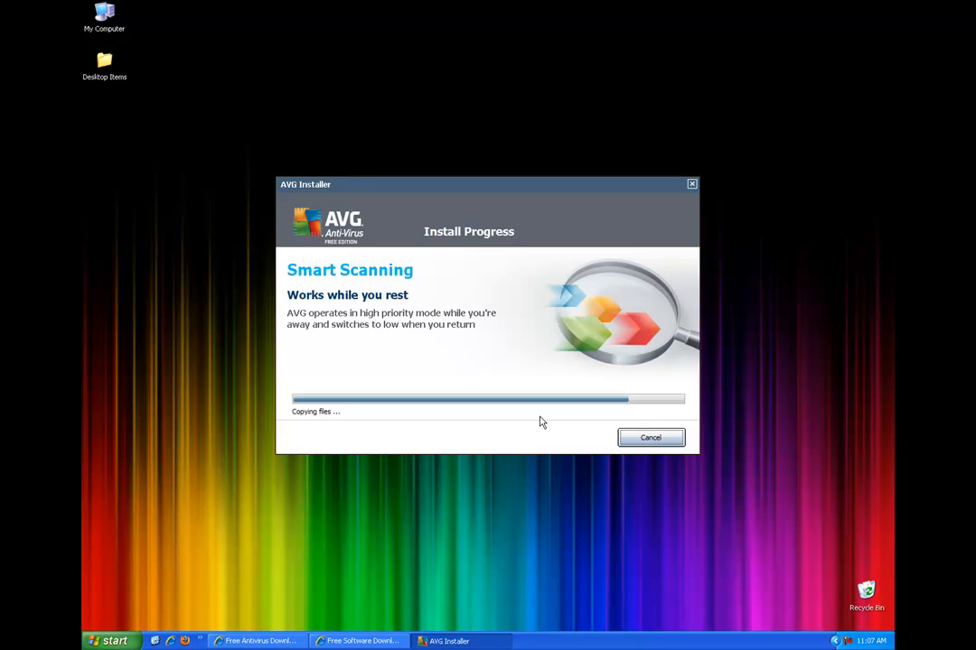
mouse_move(546, 421)
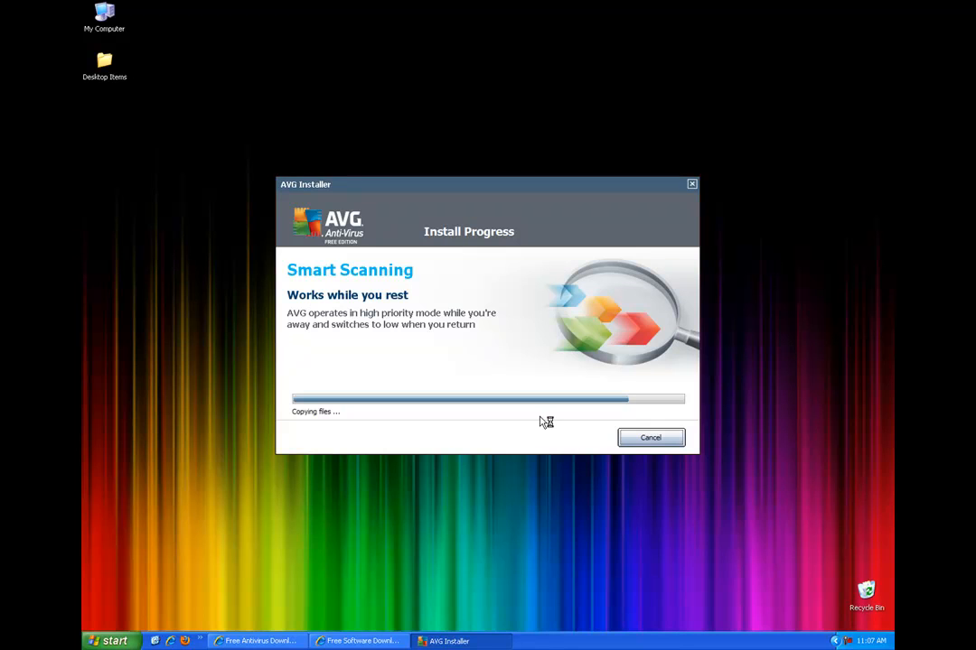
mouse_move(542, 423)
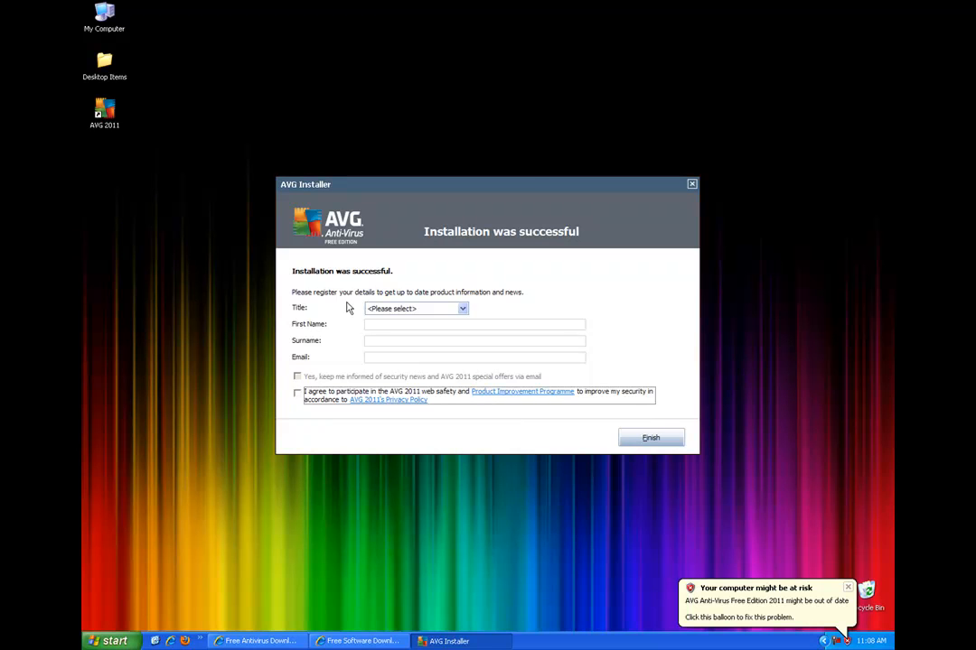
Finish setup with the registration fields left blank
click(650, 439)
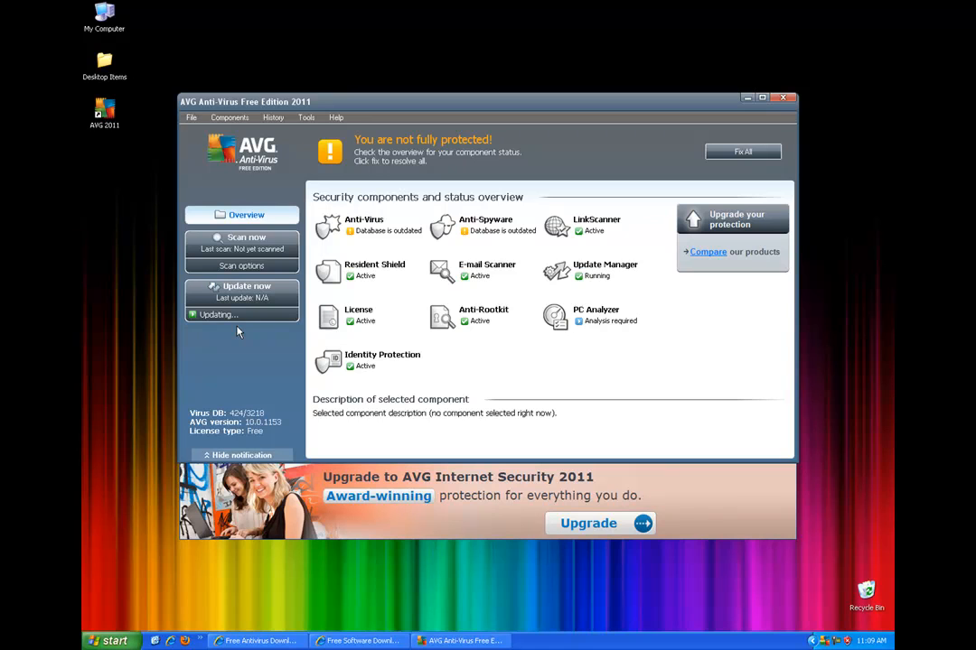
Run Update now until it finishes and AVG reports 'You are protected'
click(742, 152)
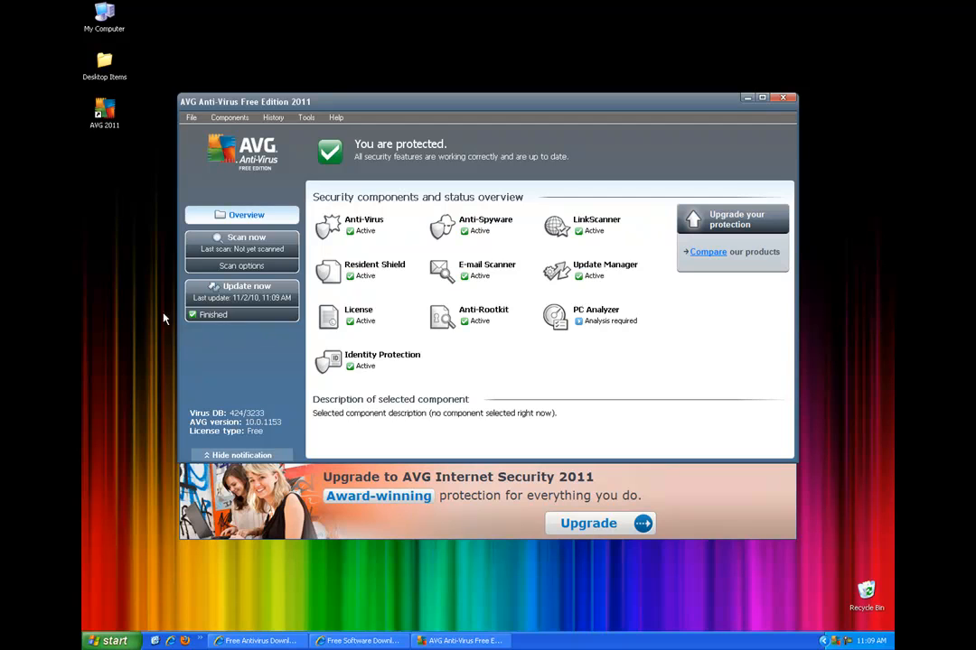
mouse_move(231, 405)
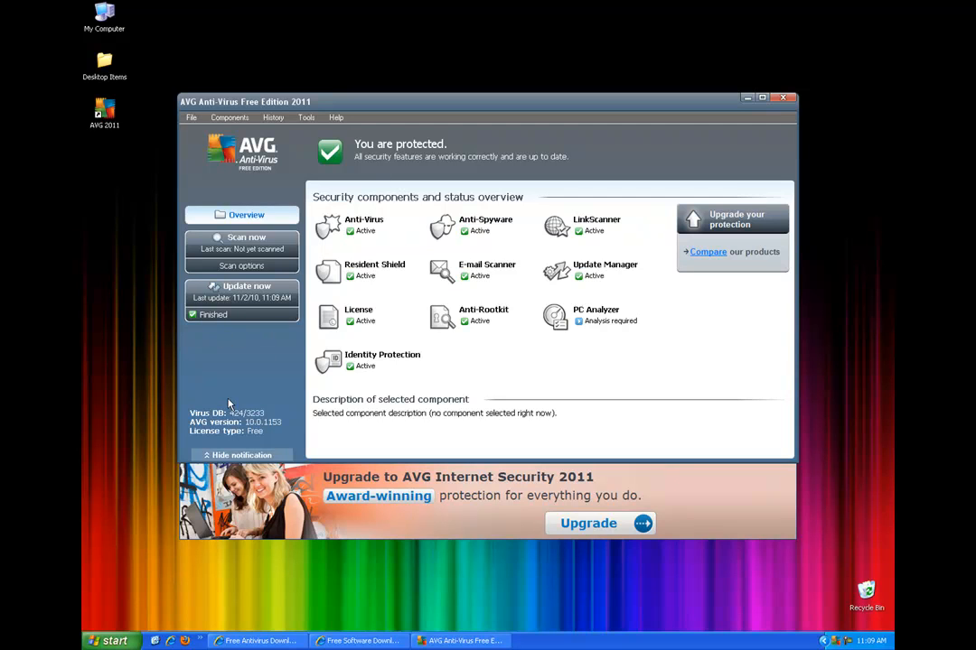
mouse_move(233, 434)
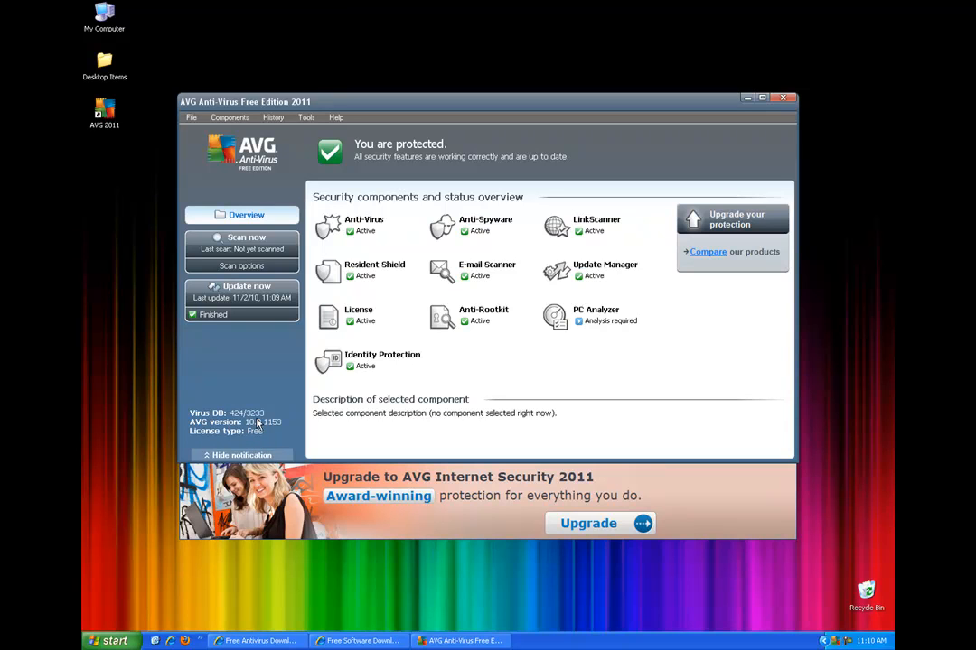
mouse_move(275, 368)
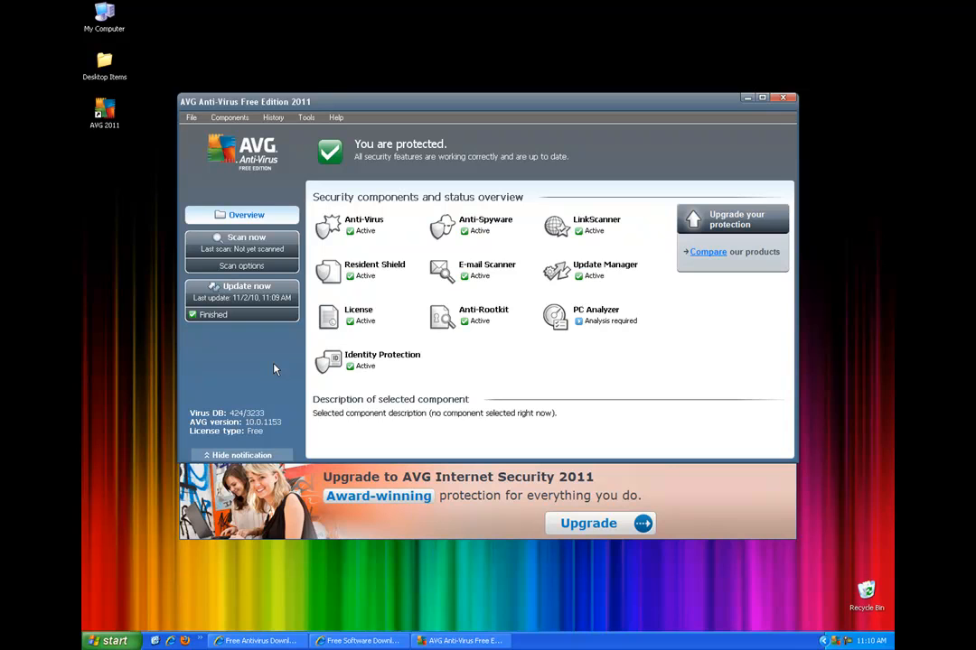